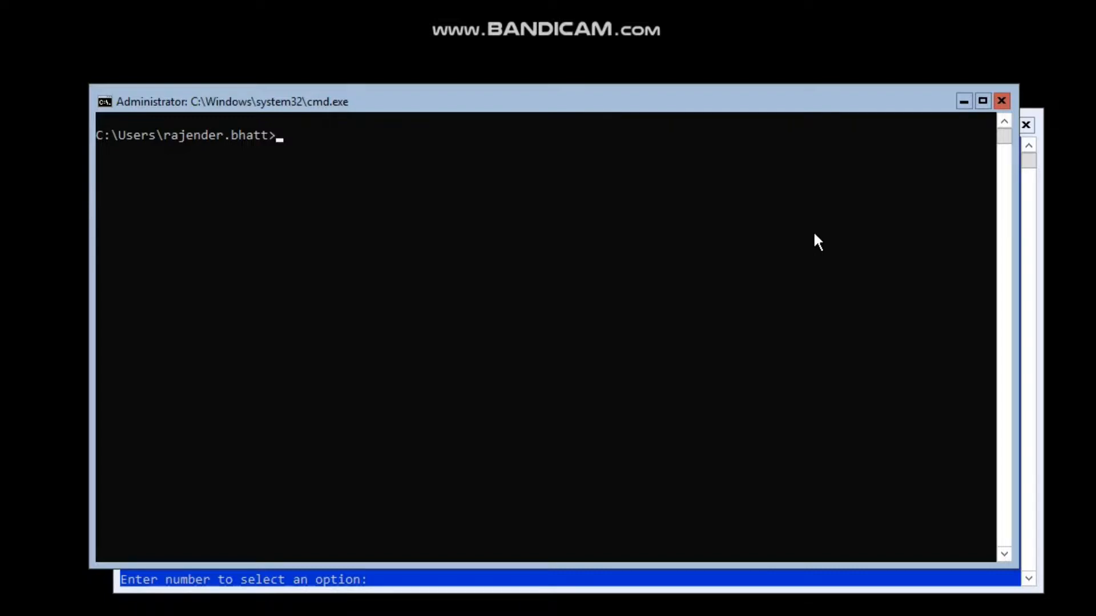
{"action": "mouse_move", "coordinate": [707, 168]}
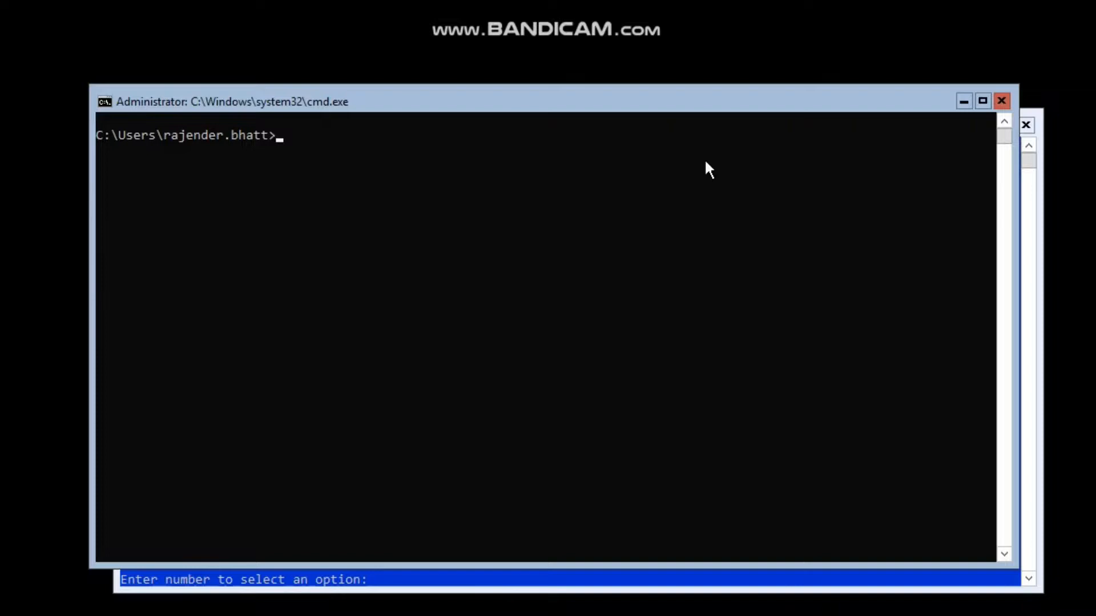
{"action": "mouse_move", "coordinate": [226, 431]}
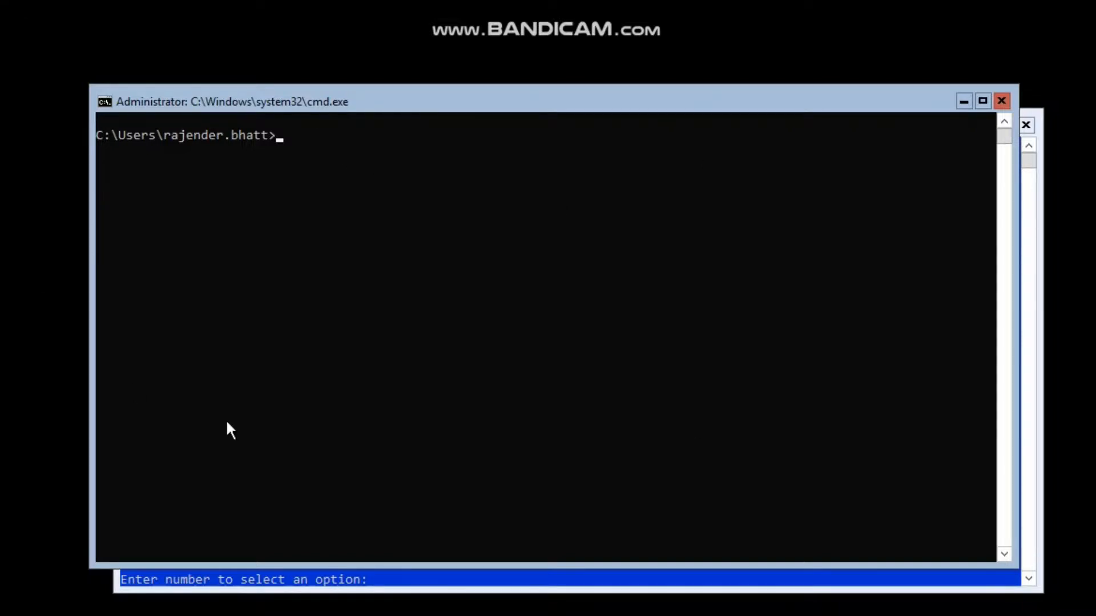
{"action": "mouse_move", "coordinate": [229, 218]}
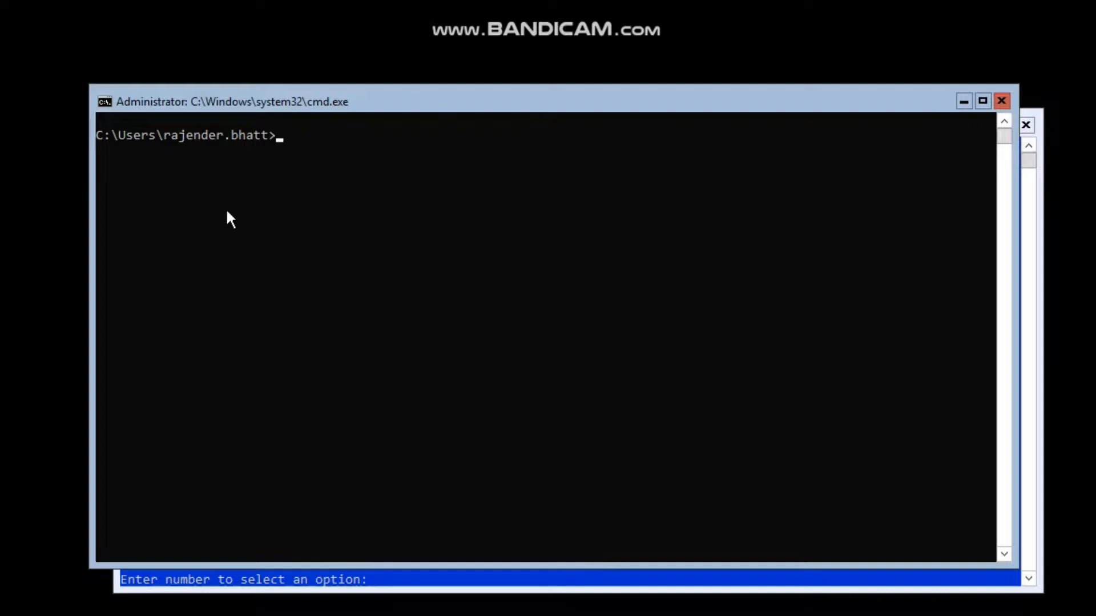
{"action": "mouse_move", "coordinate": [327, 248]}
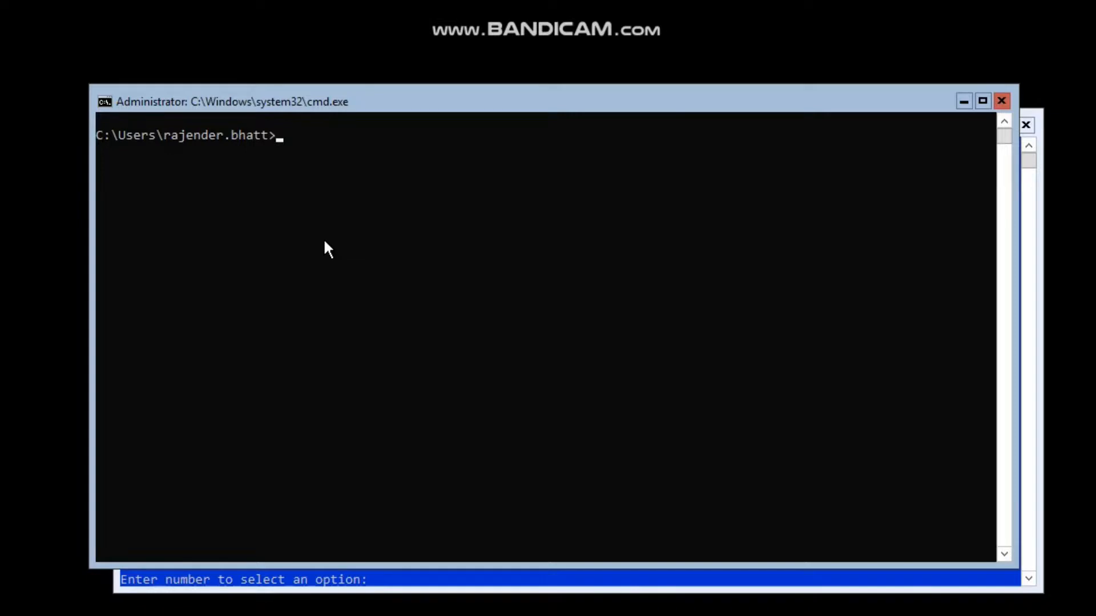
- Launch the Registry Editor by running regedit from the Command Prompt
{"action": "type", "text": "regedit"}
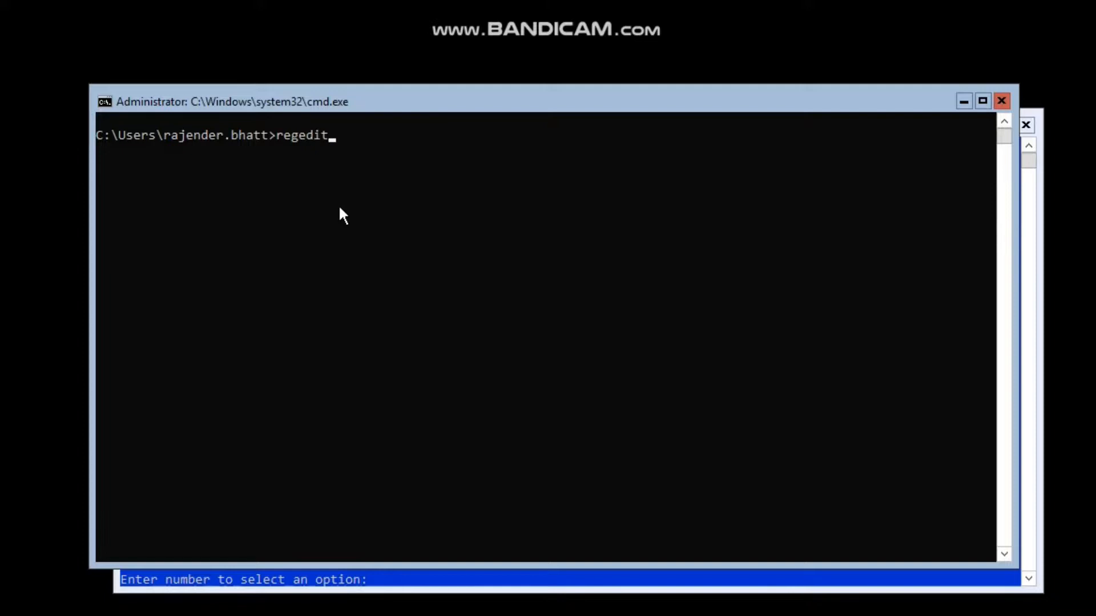
{"action": "key", "text": "Enter"}
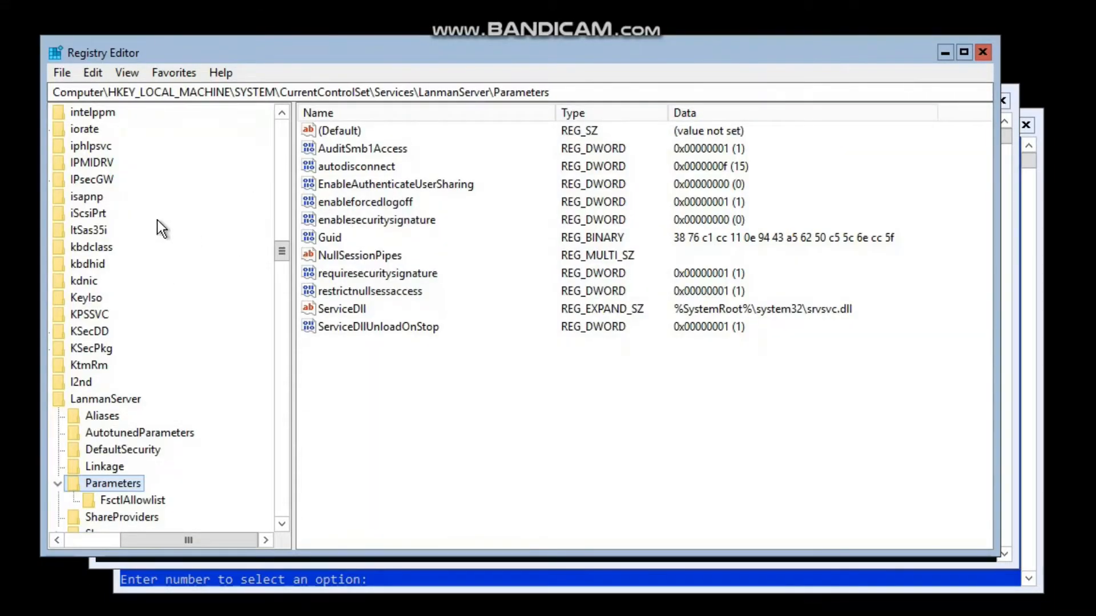
{"action": "mouse_move", "coordinate": [183, 213]}
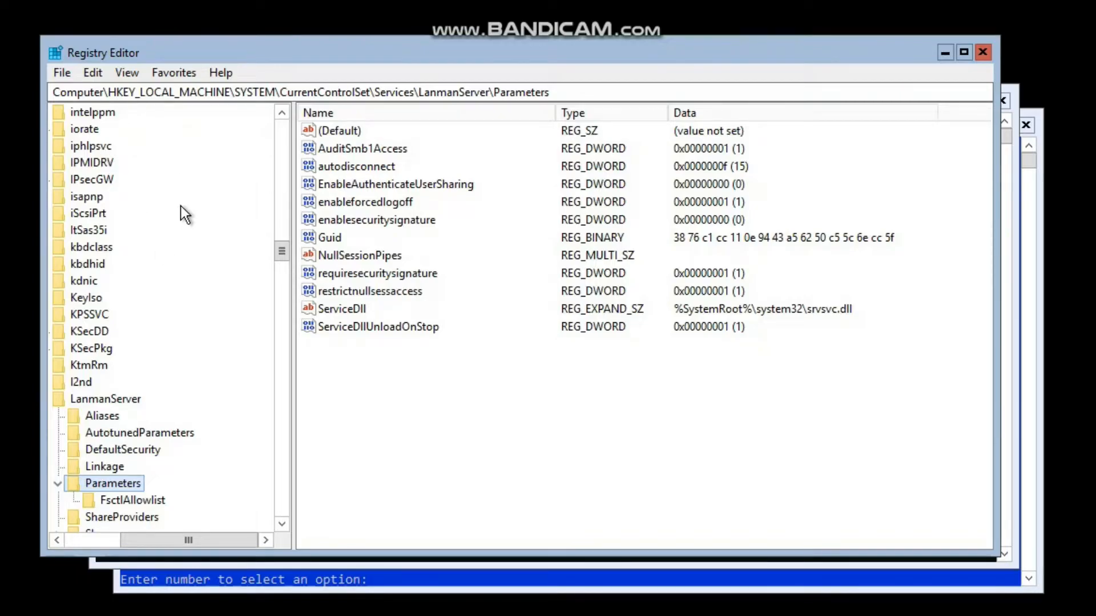
{"action": "mouse_move", "coordinate": [219, 162]}
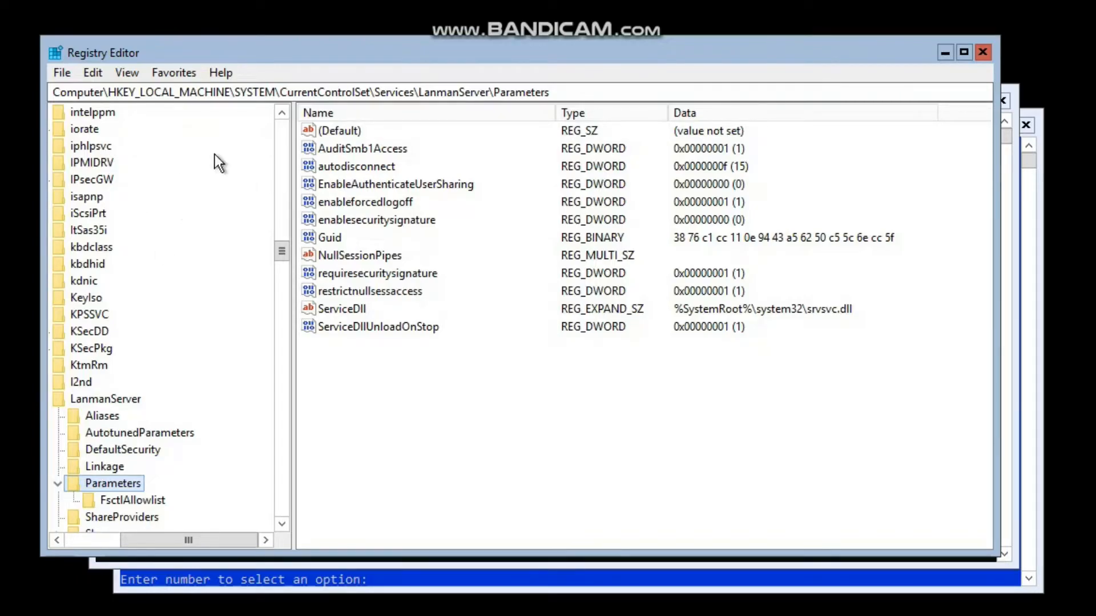
{"action": "mouse_move", "coordinate": [162, 238]}
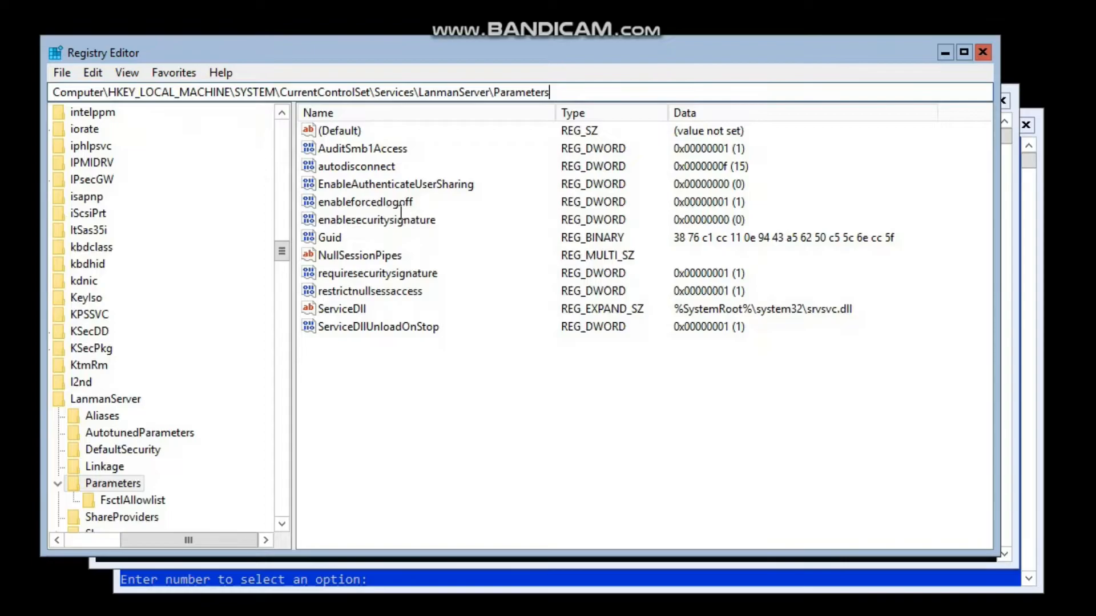
{"action": "mouse_move", "coordinate": [105, 509]}
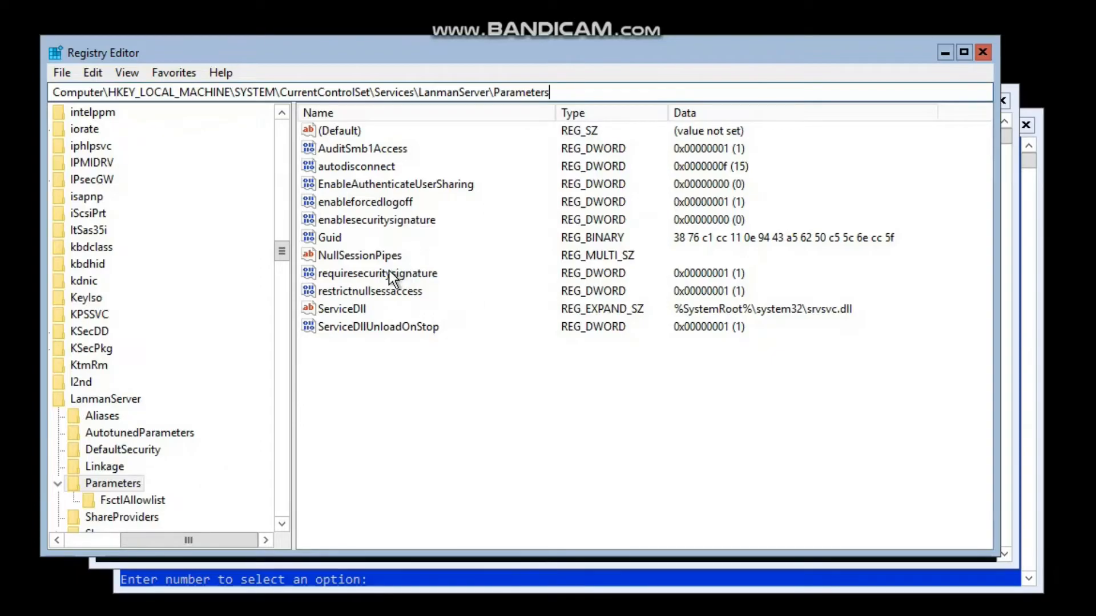
- Bring up the Edit DWORD dialog for requiresecuritysignature under LanmanServer\Parameters
{"action": "double_click", "coordinate": [378, 273]}
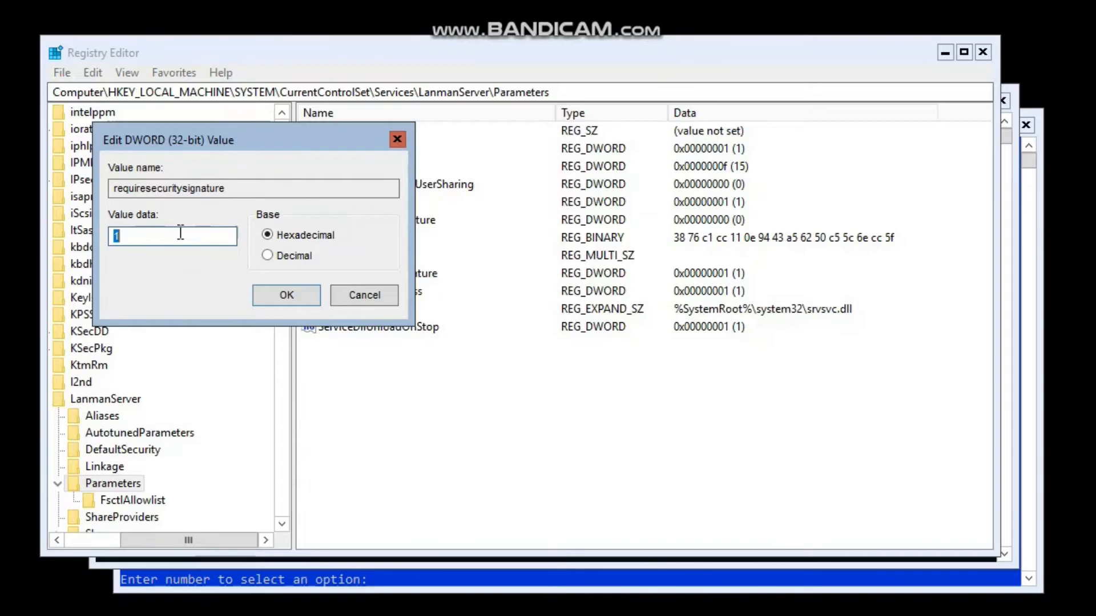
- Change requiresecuritysignature's value data from 1 to 0 and confirm
{"action": "type", "text": "0"}
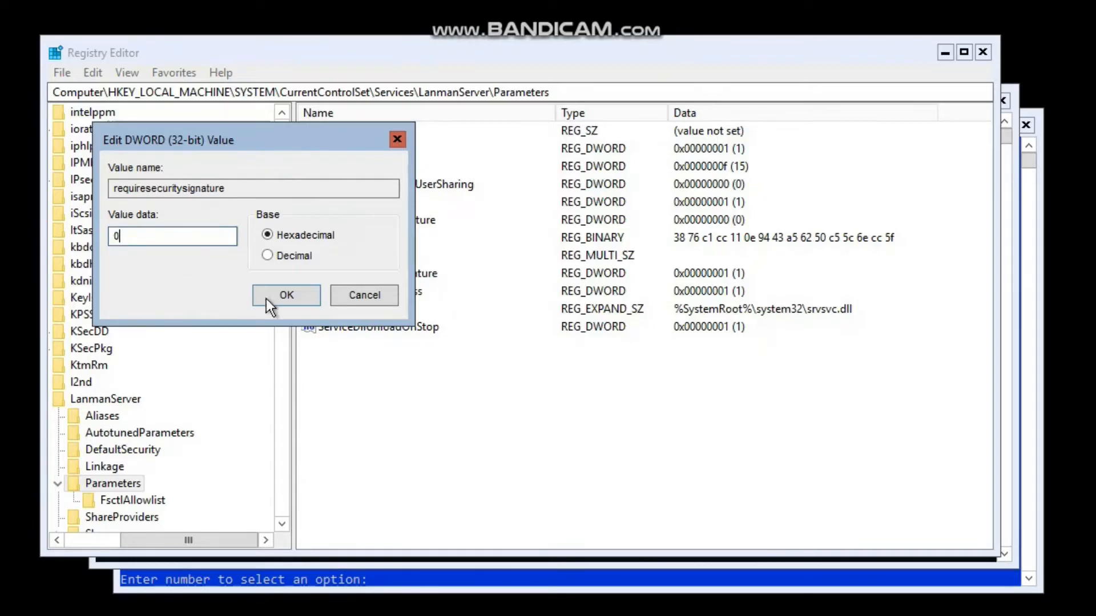
{"action": "left_click", "coordinate": [286, 296]}
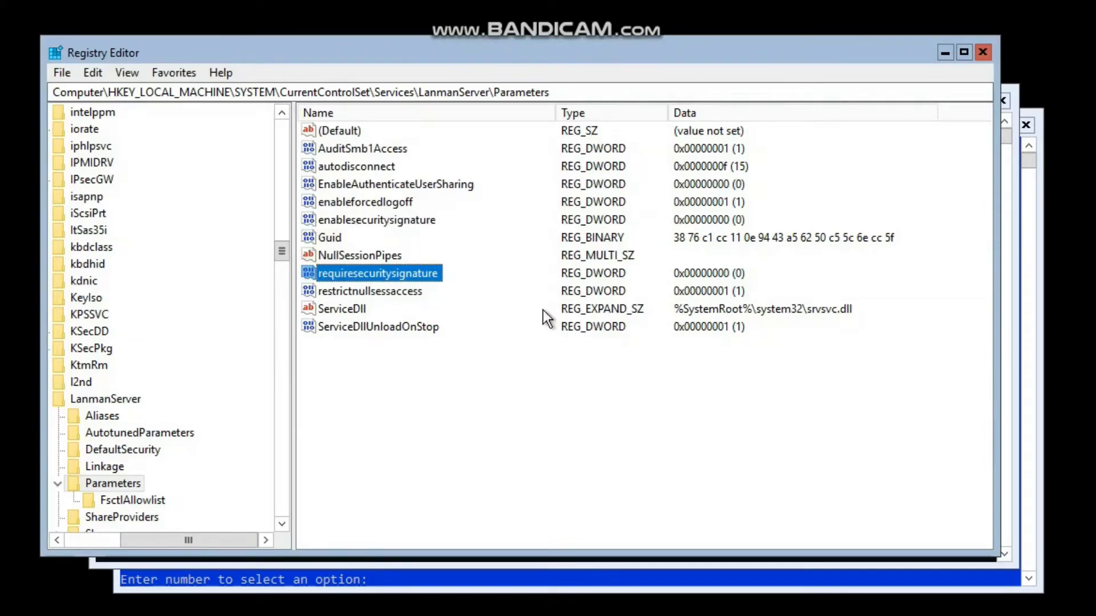
{"action": "mouse_move", "coordinate": [406, 280]}
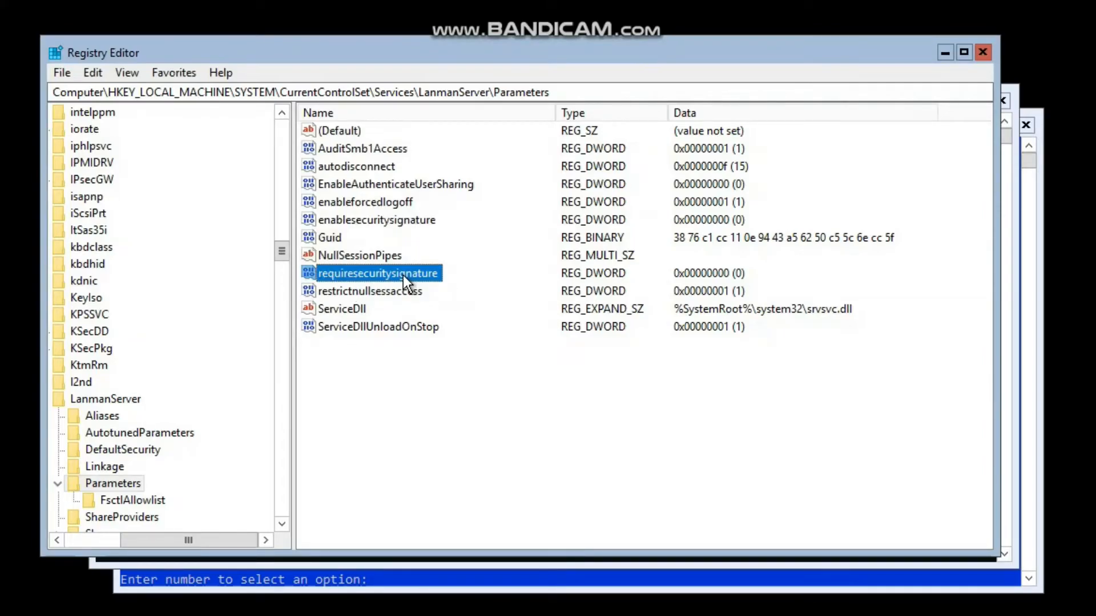
- Restore requiresecuritysignature to 1 so SMB signing is required again
{"action": "double_click", "coordinate": [378, 272]}
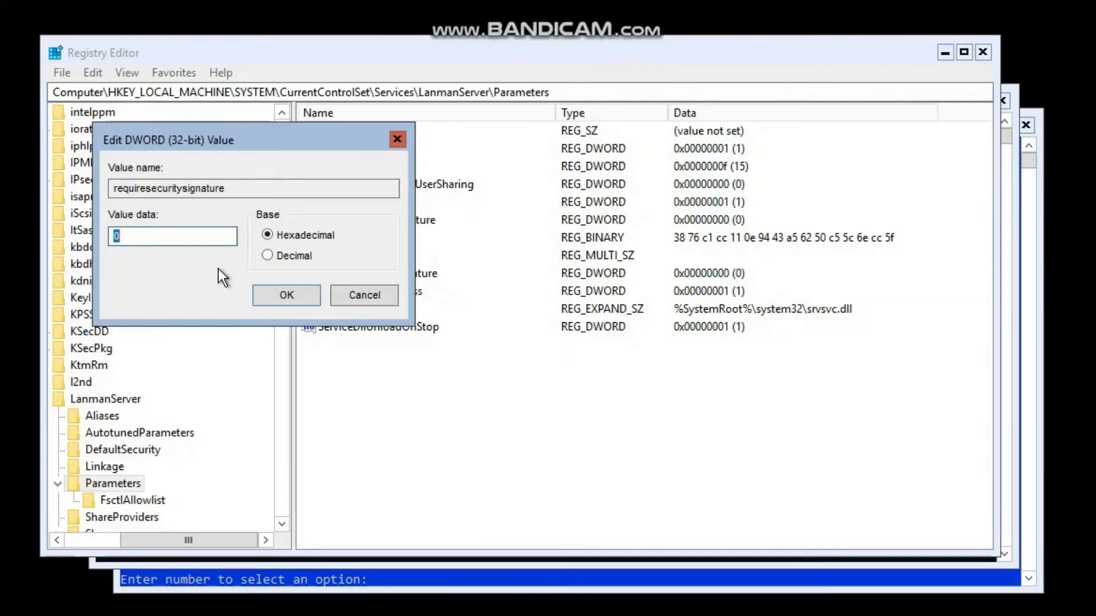
{"action": "type", "text": "1"}
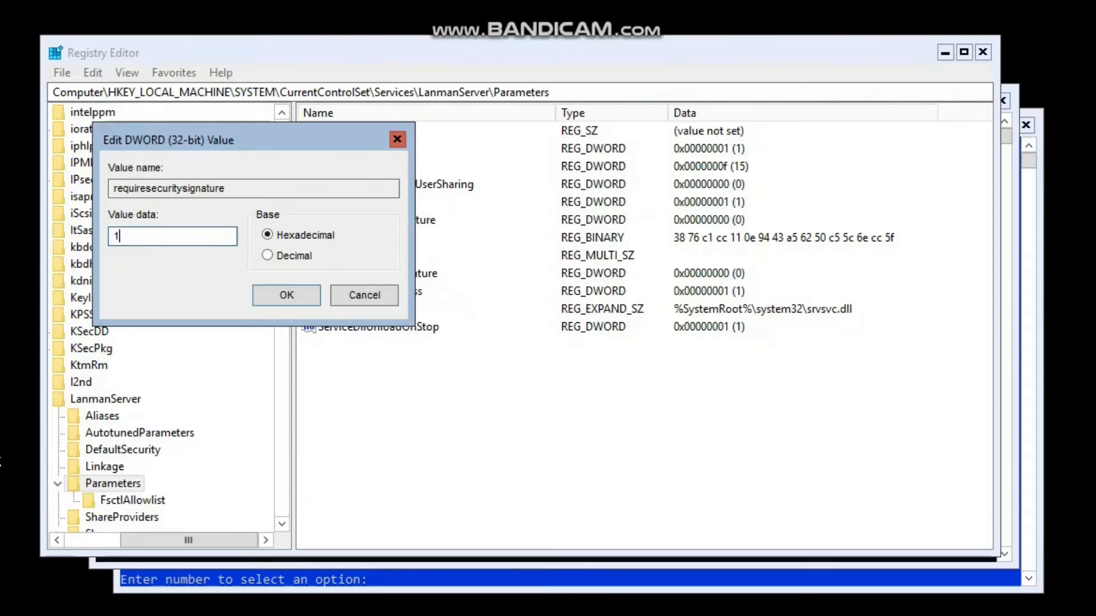
{"action": "mouse_move", "coordinate": [211, 276]}
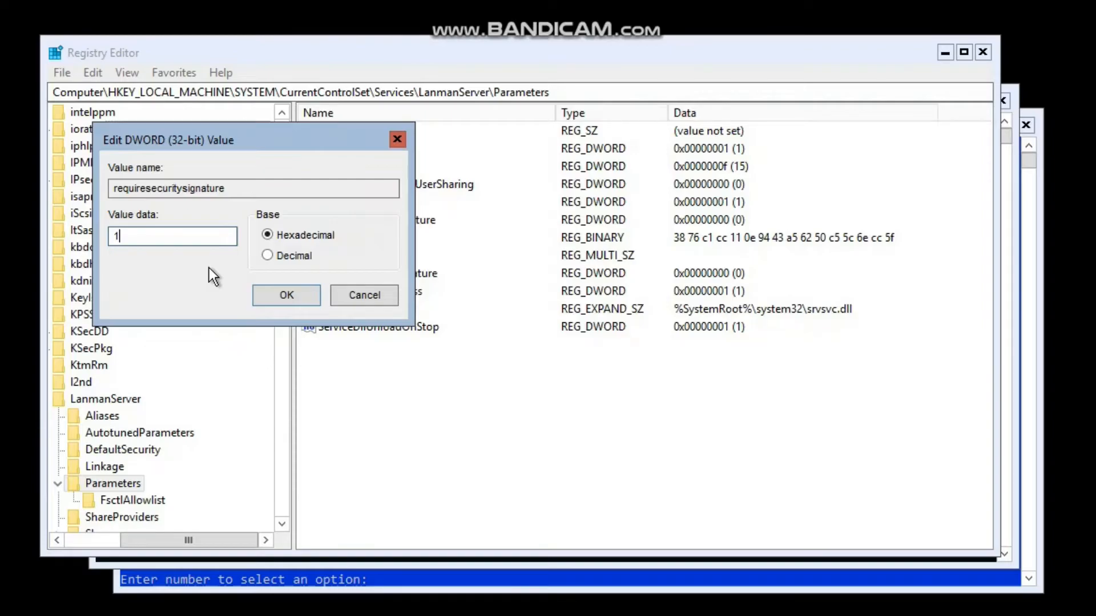
{"action": "mouse_move", "coordinate": [114, 250]}
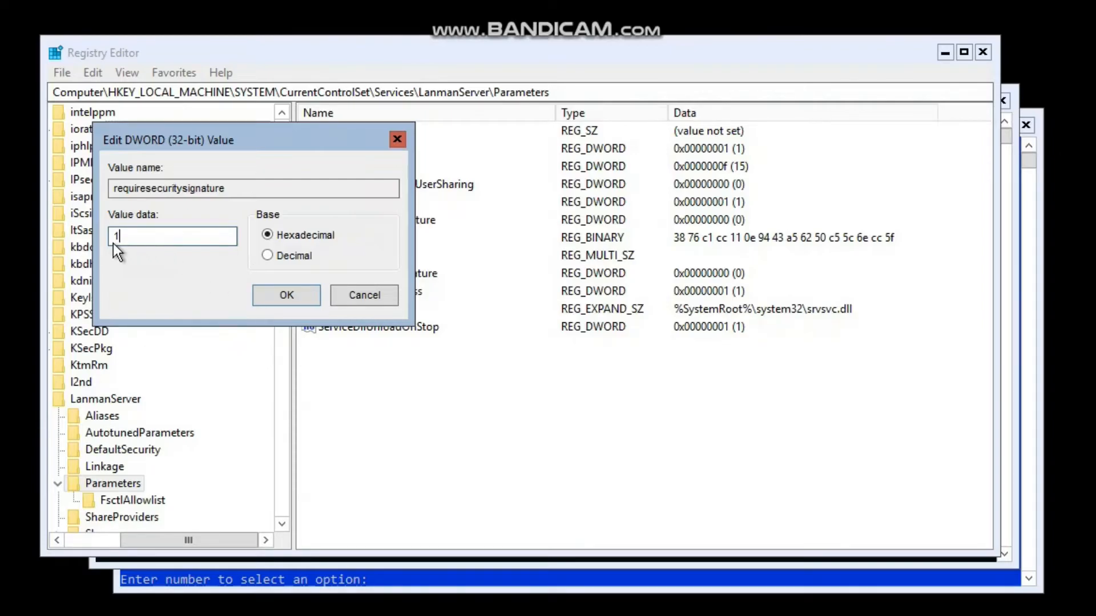
{"action": "left_click", "coordinate": [286, 296]}
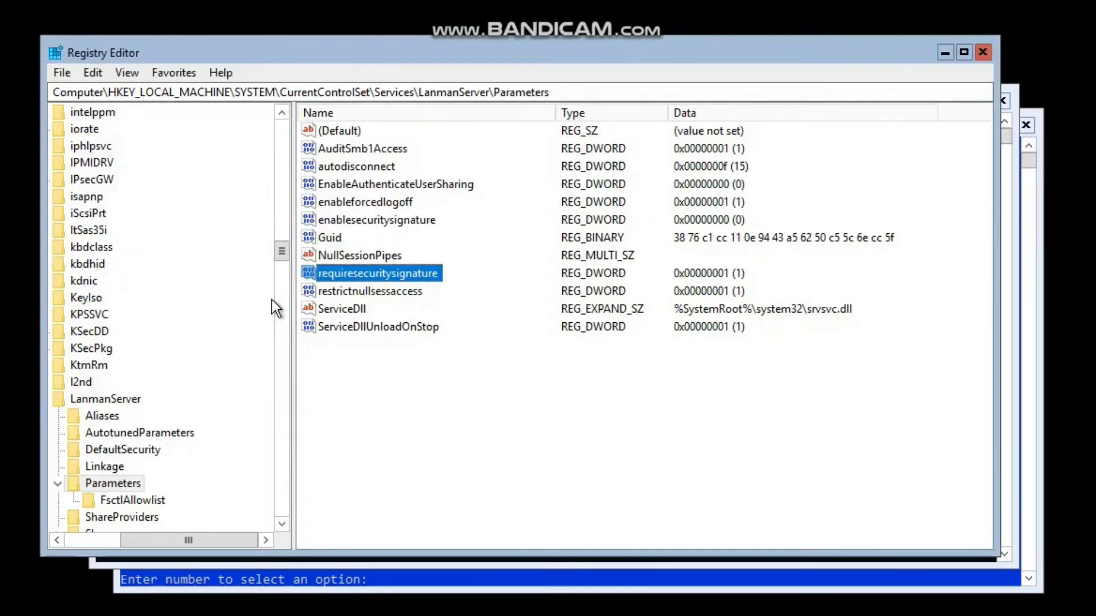
{"action": "mouse_move", "coordinate": [636, 372]}
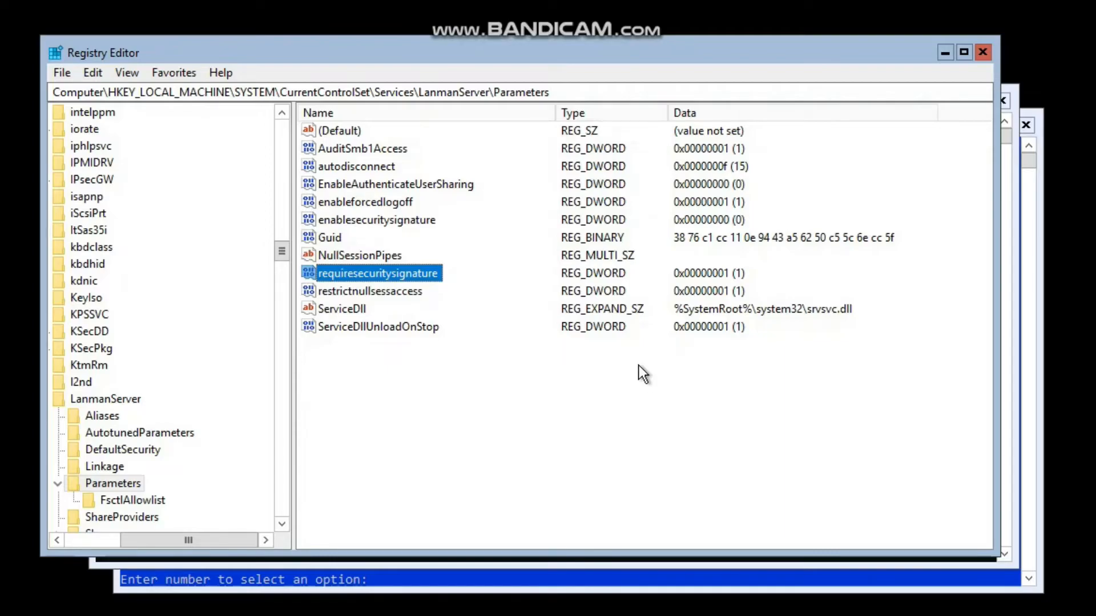
{"action": "mouse_move", "coordinate": [539, 357]}
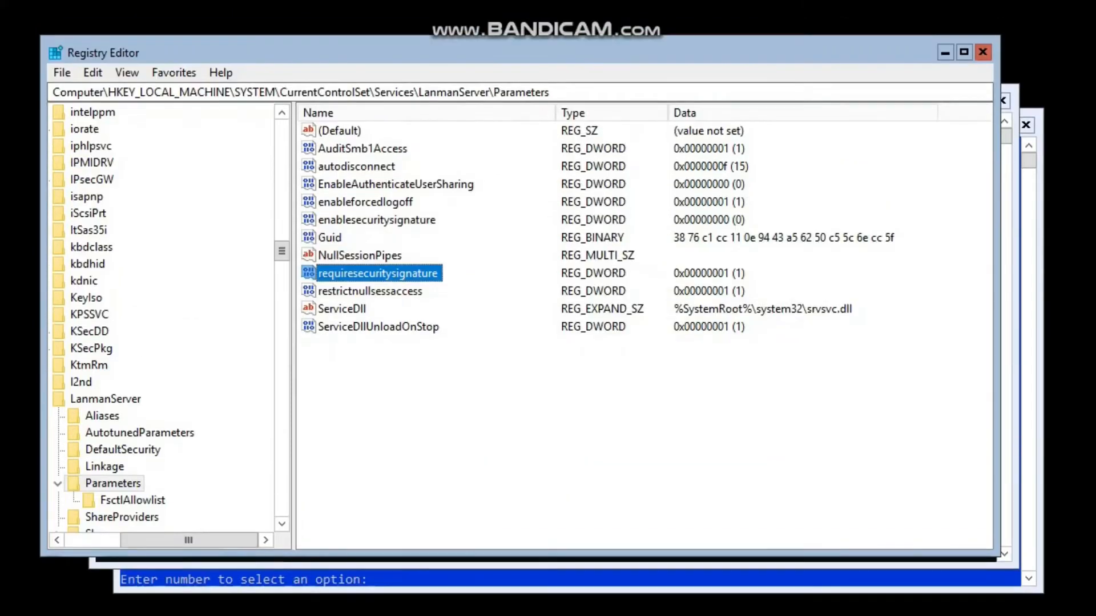
{"action": "mouse_move", "coordinate": [724, 388]}
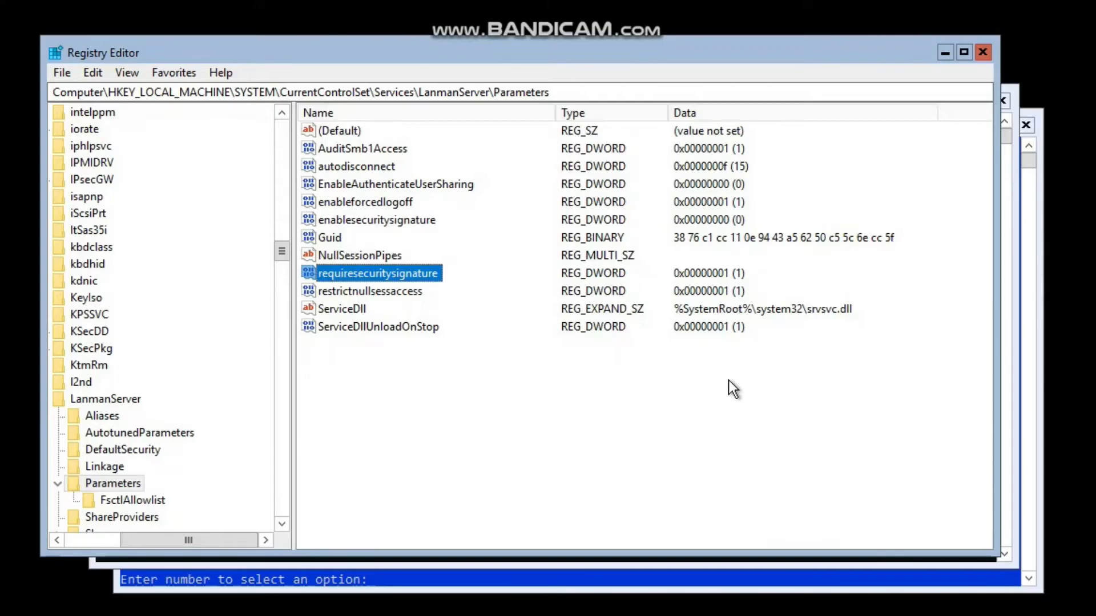
{"action": "mouse_move", "coordinate": [553, 349]}
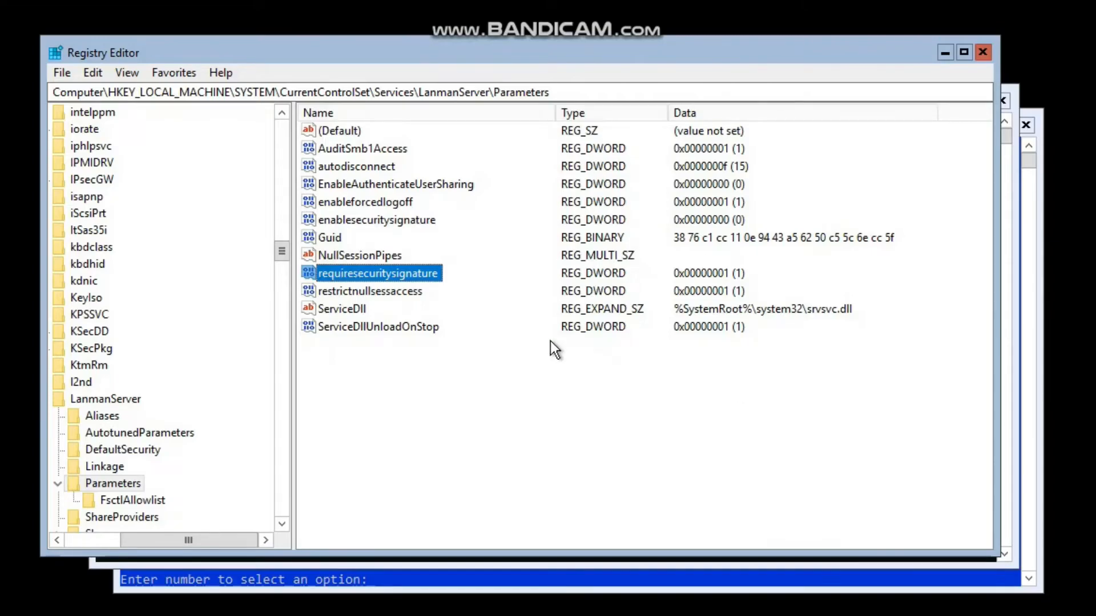
{"action": "mouse_move", "coordinate": [385, 308]}
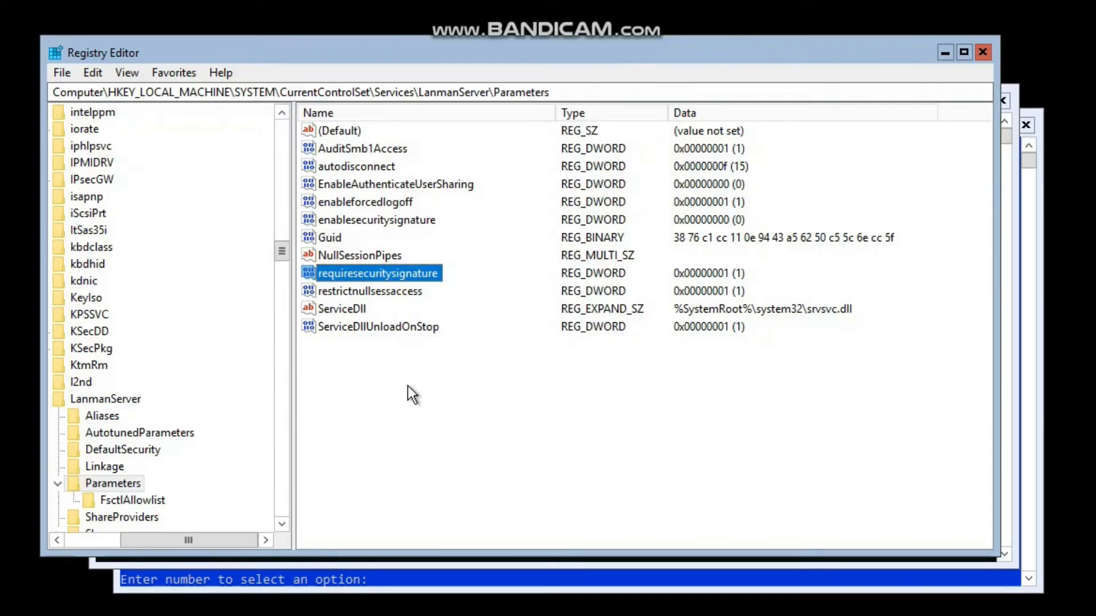
{"action": "mouse_move", "coordinate": [448, 340]}
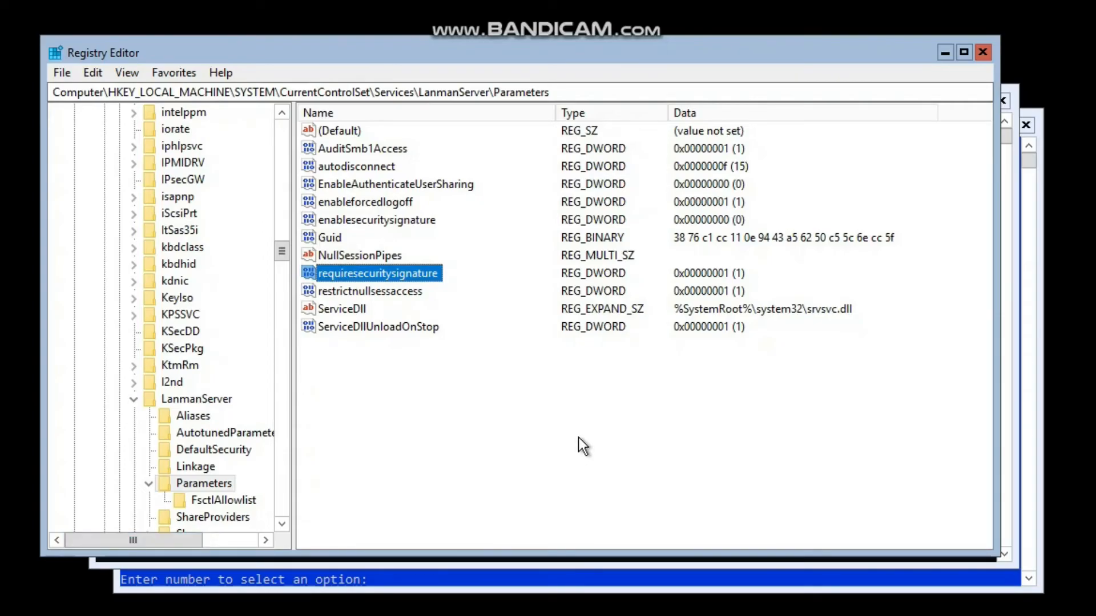
{"action": "mouse_move", "coordinate": [531, 371]}
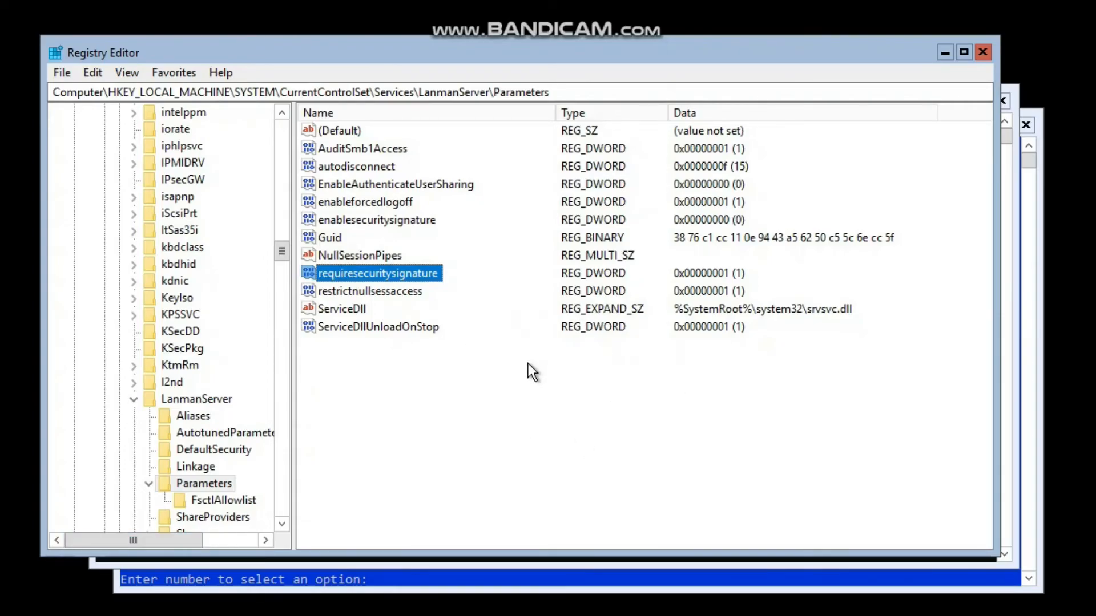